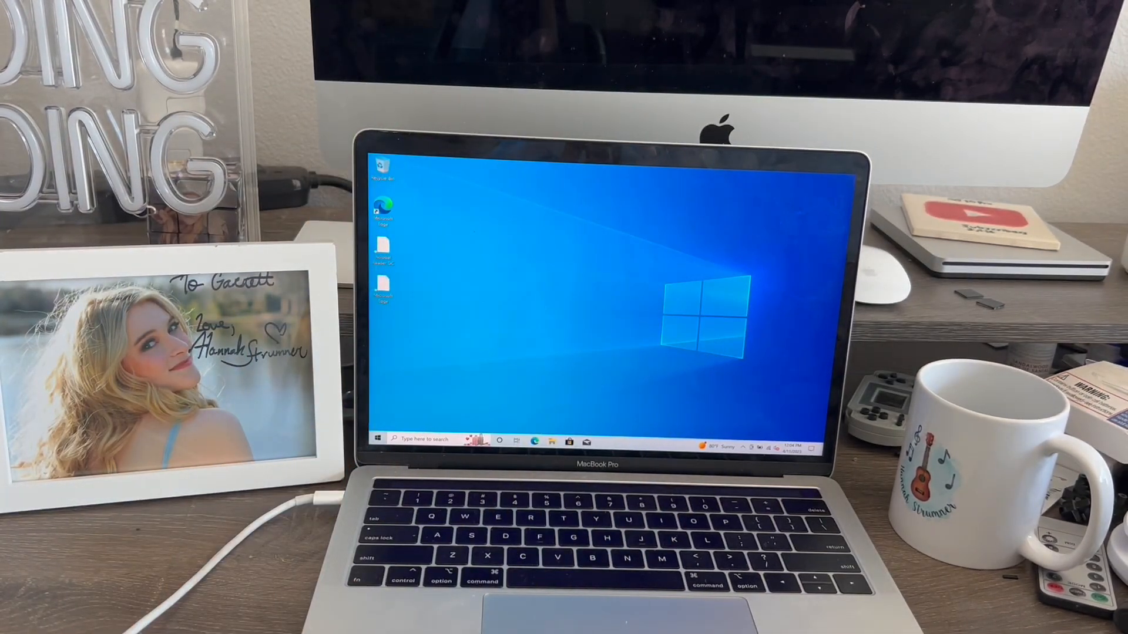
Step: From the Start menu, show the Sleep, Shut down and Restart power options
click(375, 439)
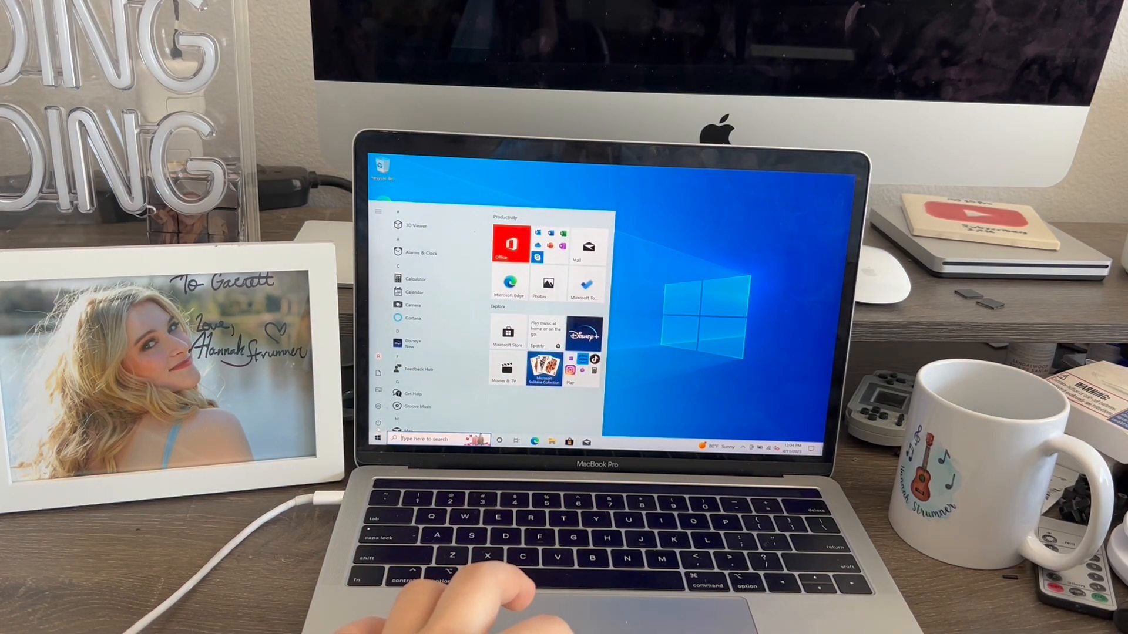
click(379, 423)
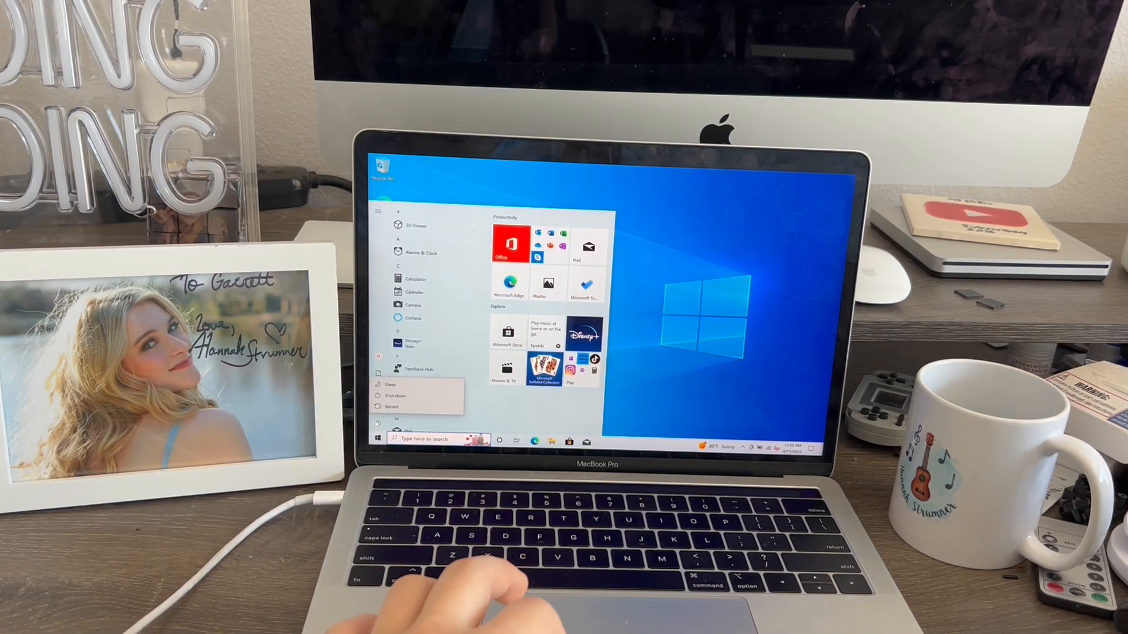